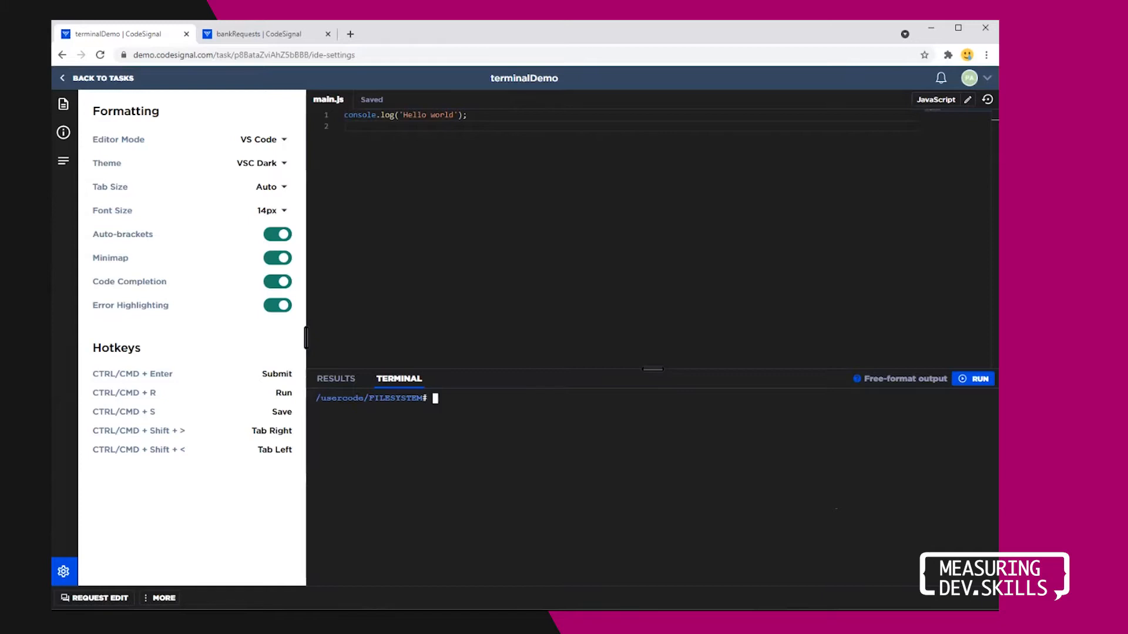
# - List the project files with ls, then run node main.js to print Hello world
pyautogui.write('ls')
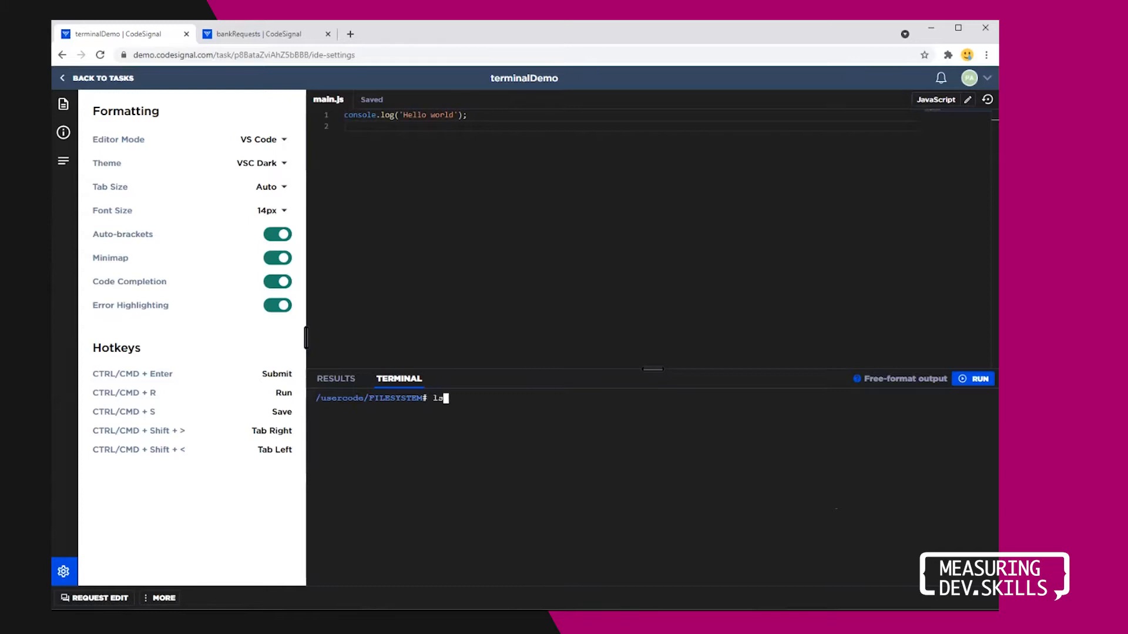
pyautogui.press('Enter')
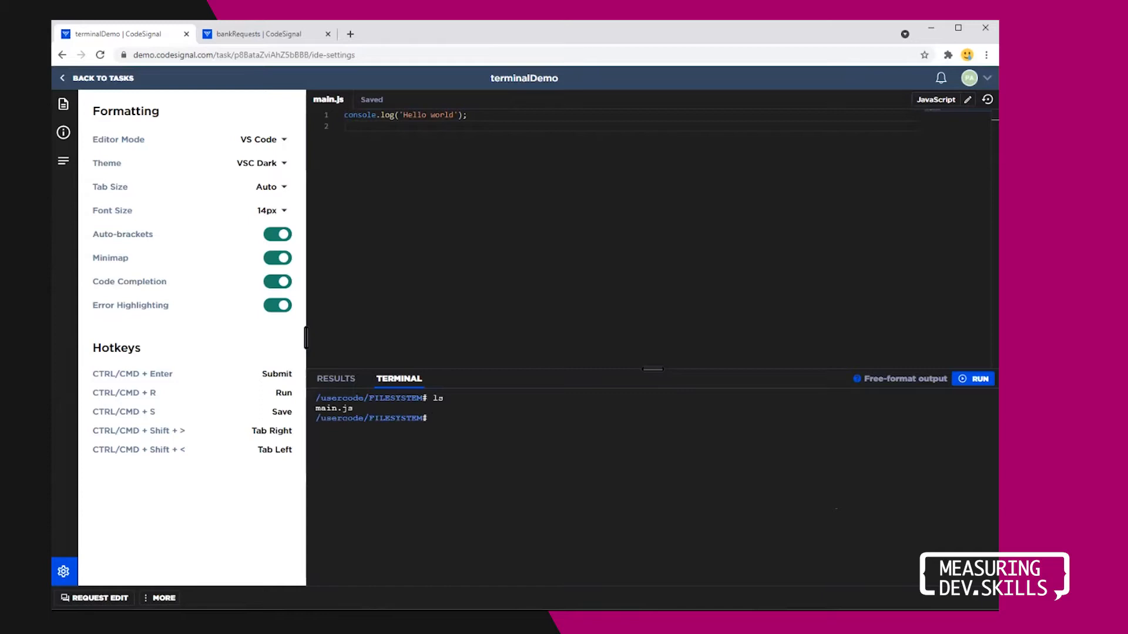
pyautogui.write('node main.')
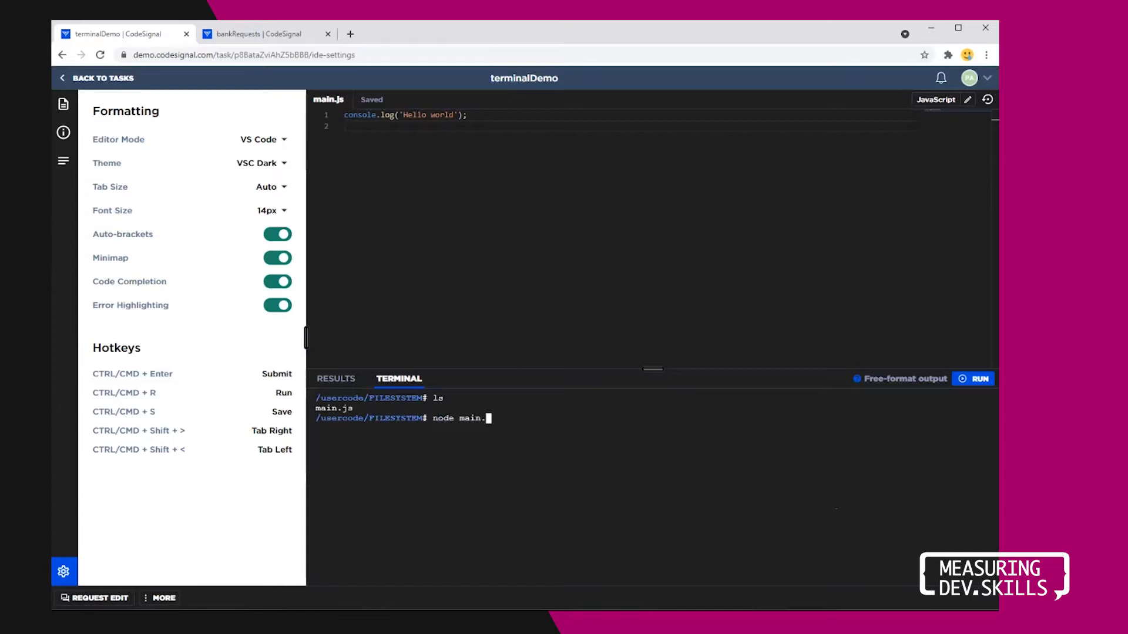
pyautogui.write('s')
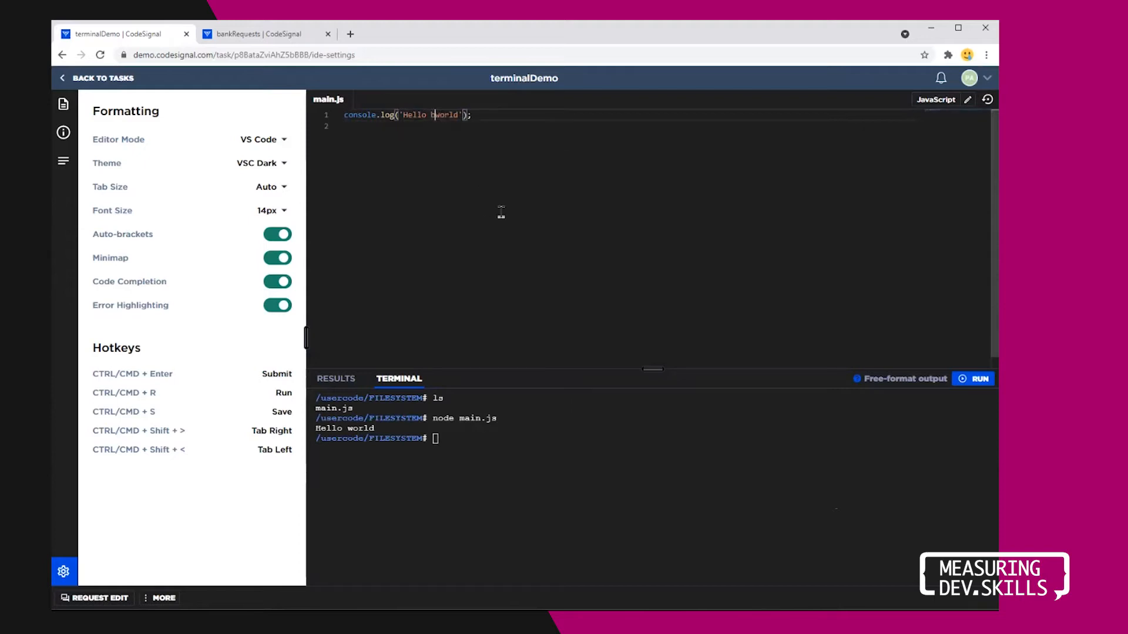
# - Edit the log message to 'Hello beautiful world' and rerun node main.js
pyautogui.write('beautiful')
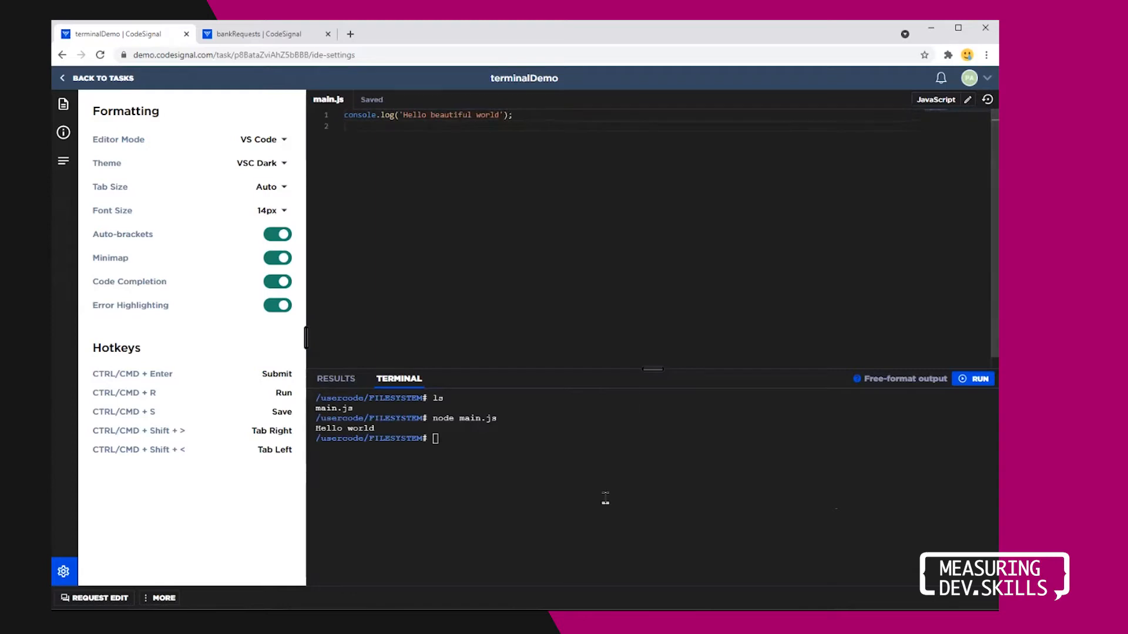
pyautogui.write('node main.js')
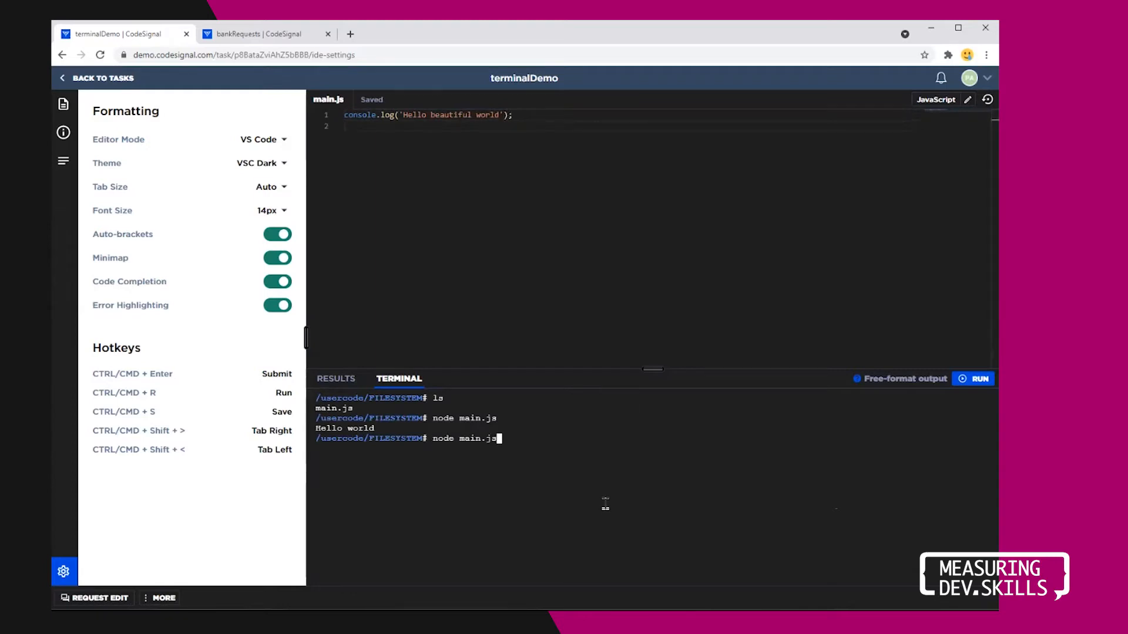
pyautogui.press('Enter')
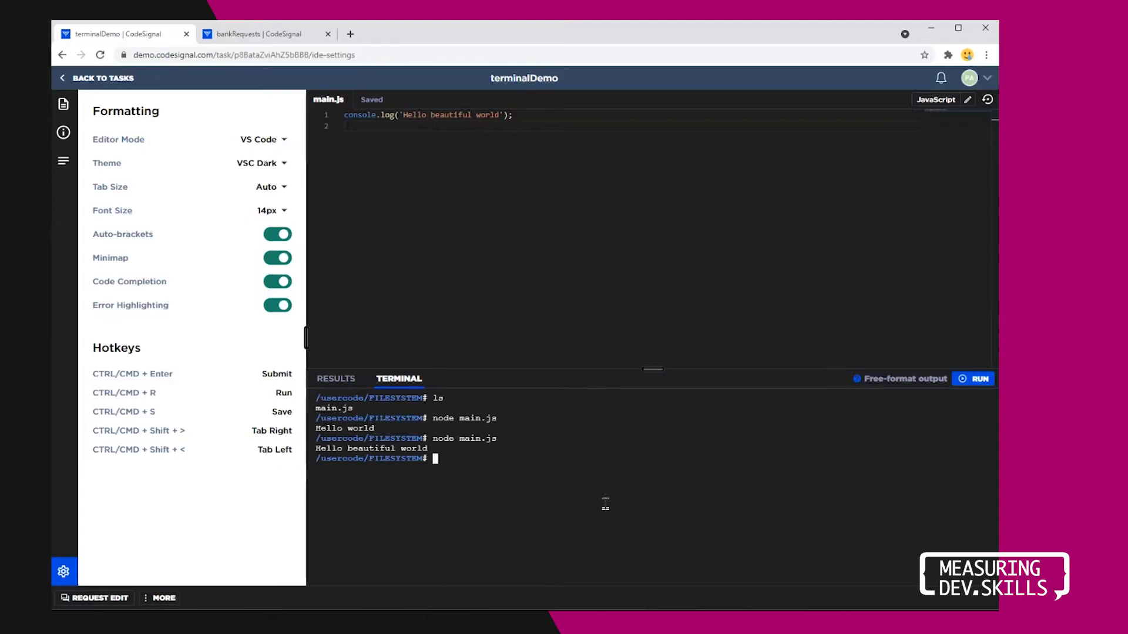
# - Install Express with npm i express, then begin the vim main command
pyautogui.write('npm')
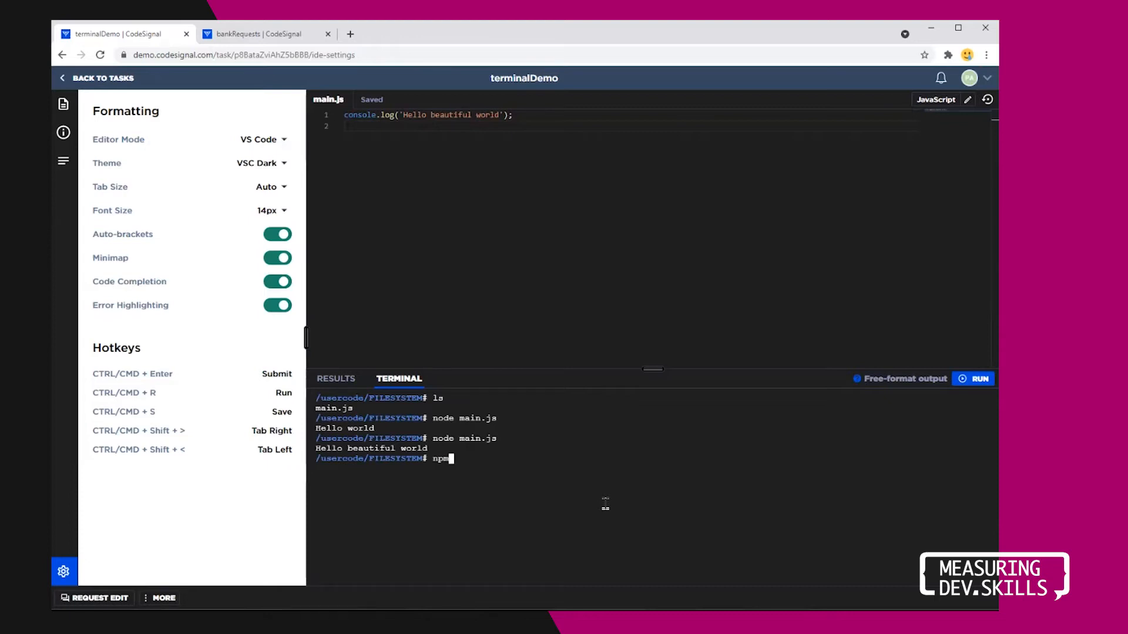
pyautogui.write('i')
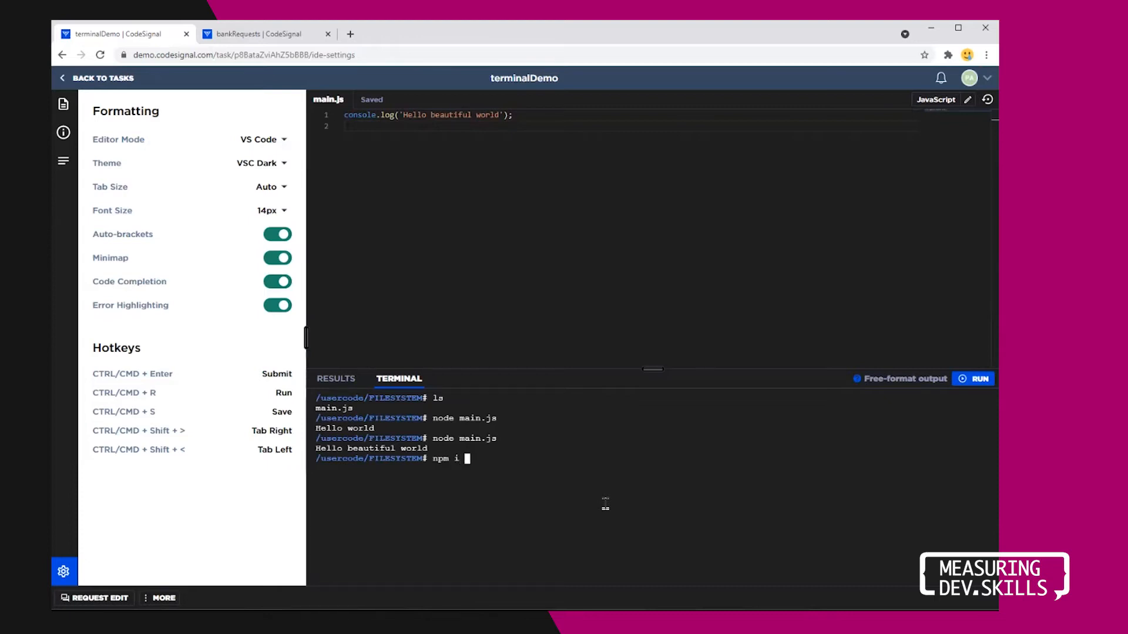
pyautogui.write('exp')
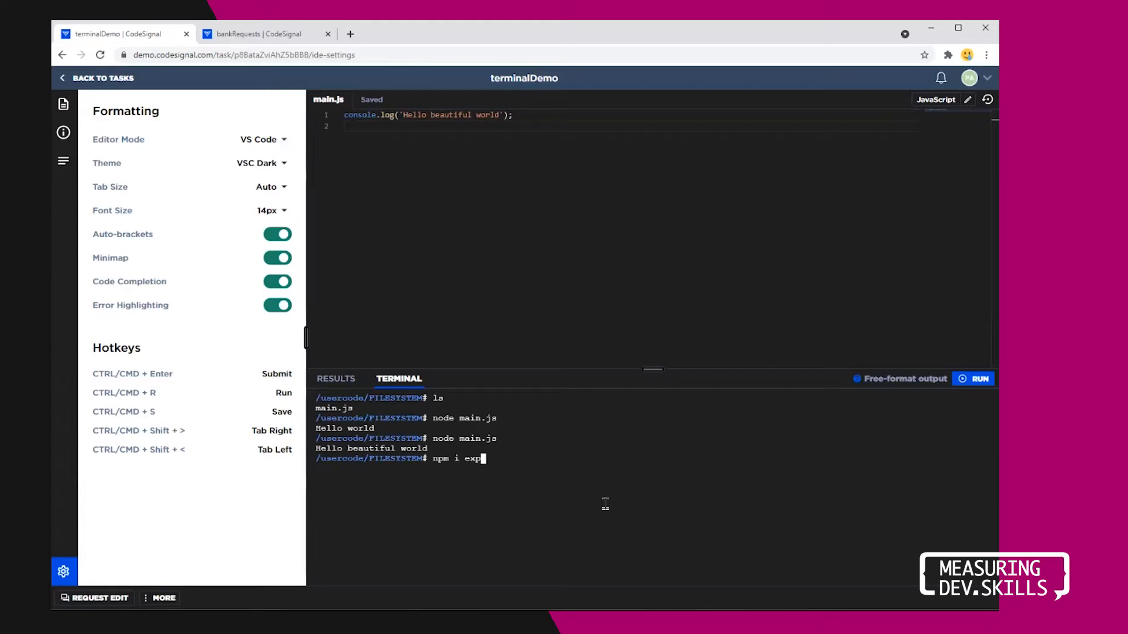
pyautogui.write('ress')
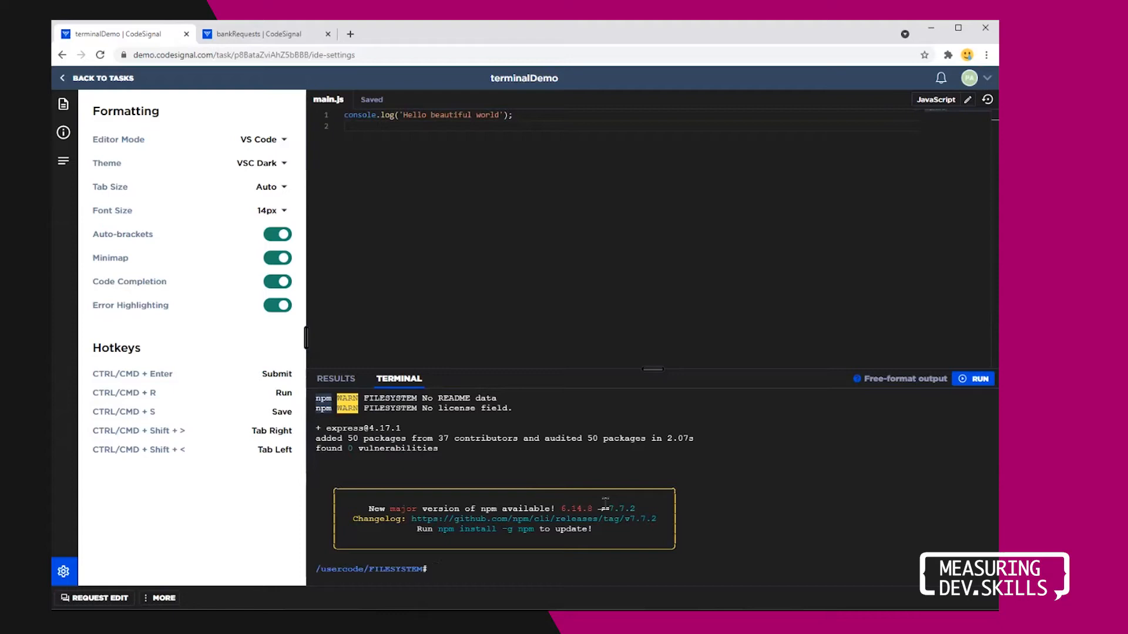
pyautogui.write('vim main')
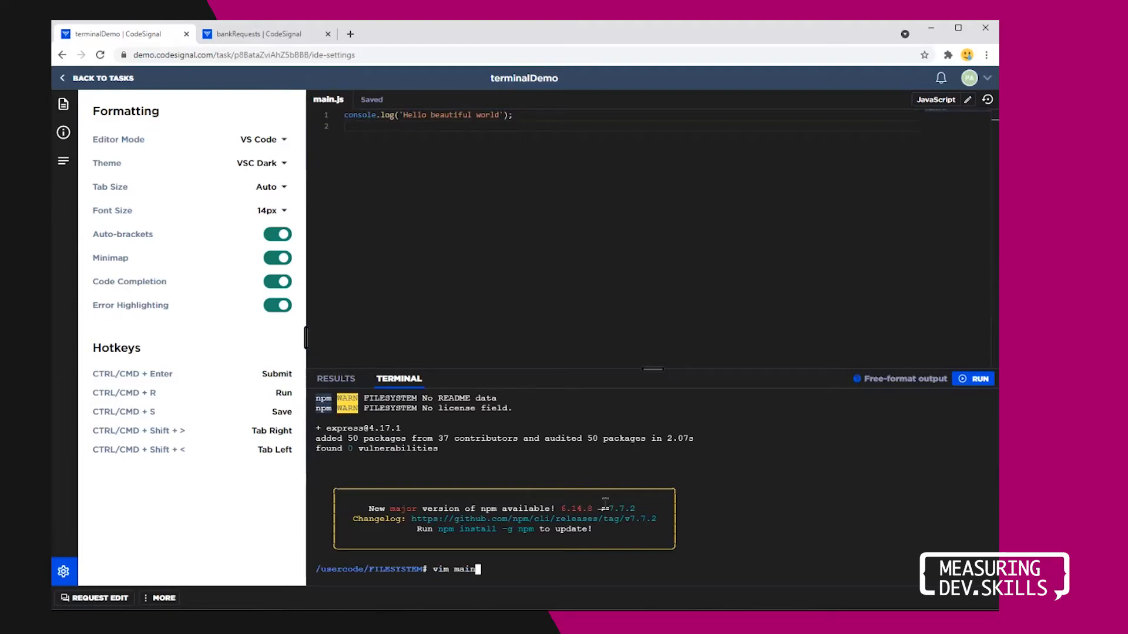
# - Open main.js in vim, then save and quit with :wq back to the shell
pyautogui.press('Enter')
pyautogui.write(':')
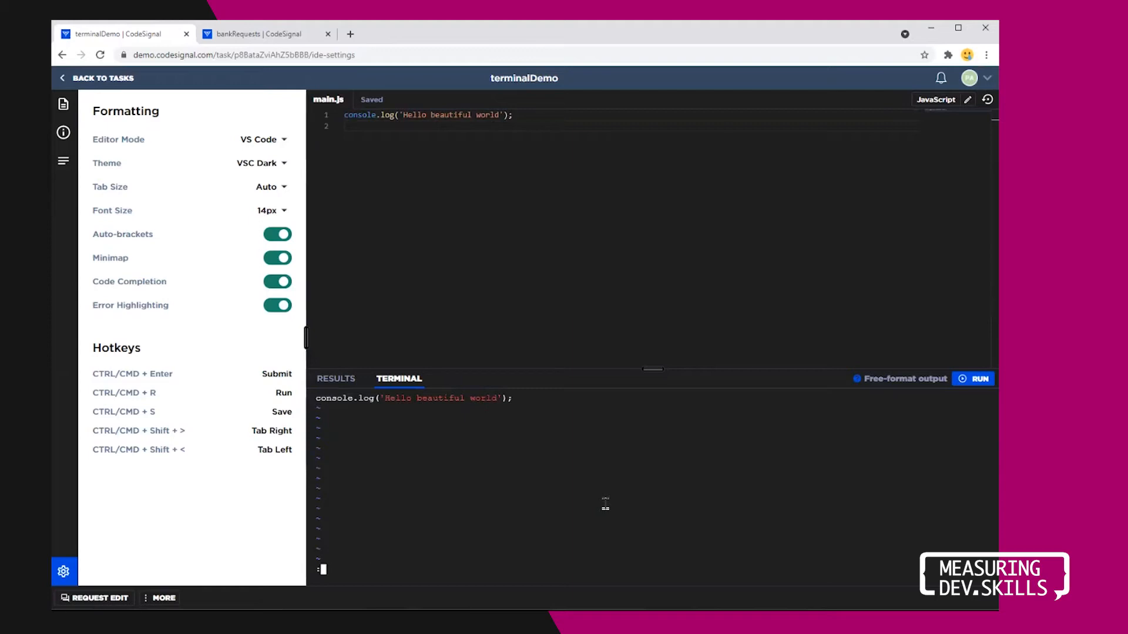
pyautogui.write('wq')
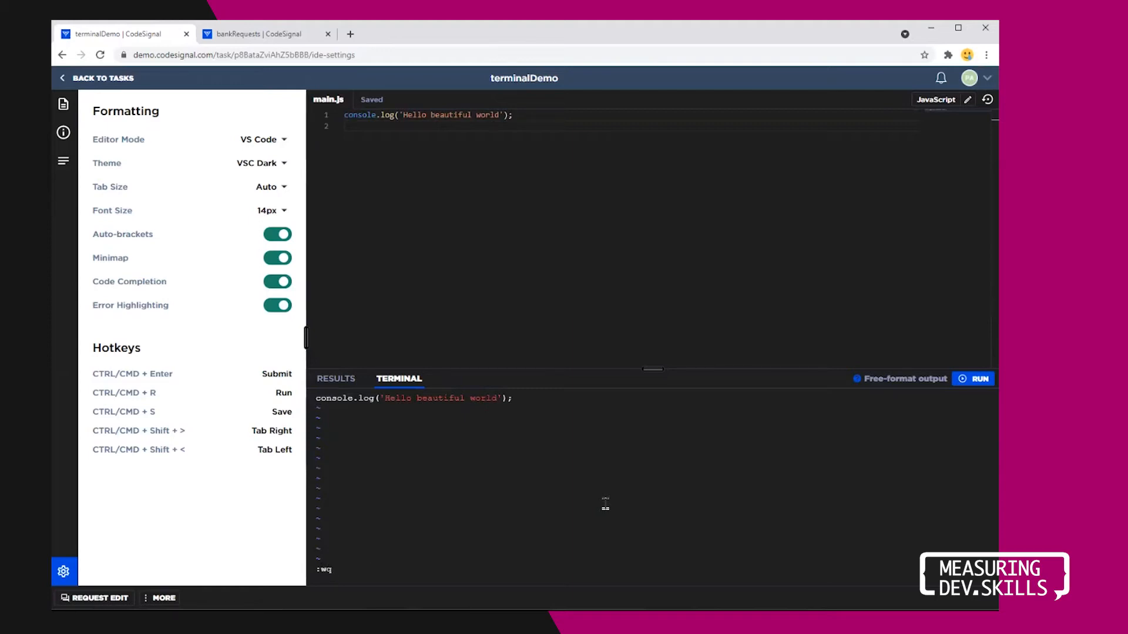
pyautogui.press('Enter')
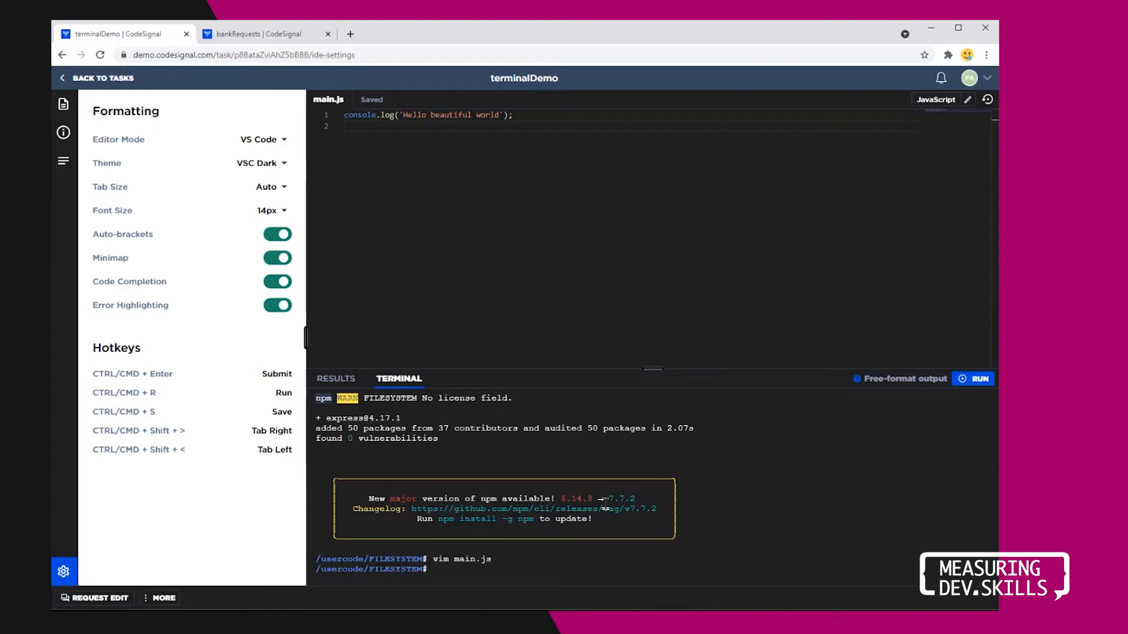
# - Start the Node REPL and evaluate console.log(3 + 5) to print 8
pyautogui.write('node')
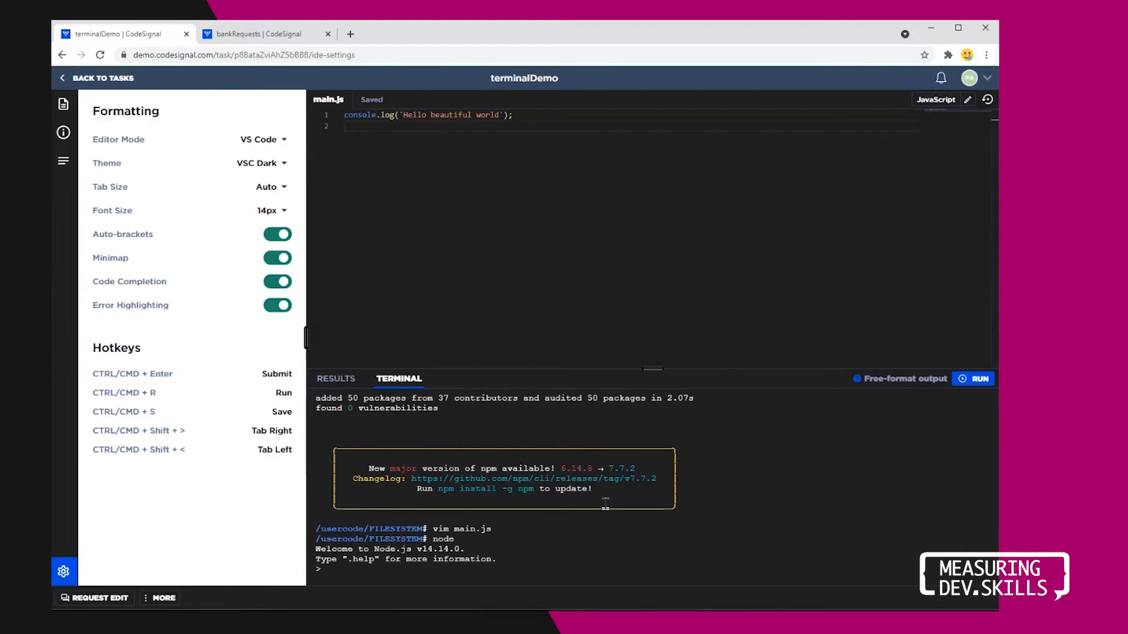
pyautogui.write('console.log')
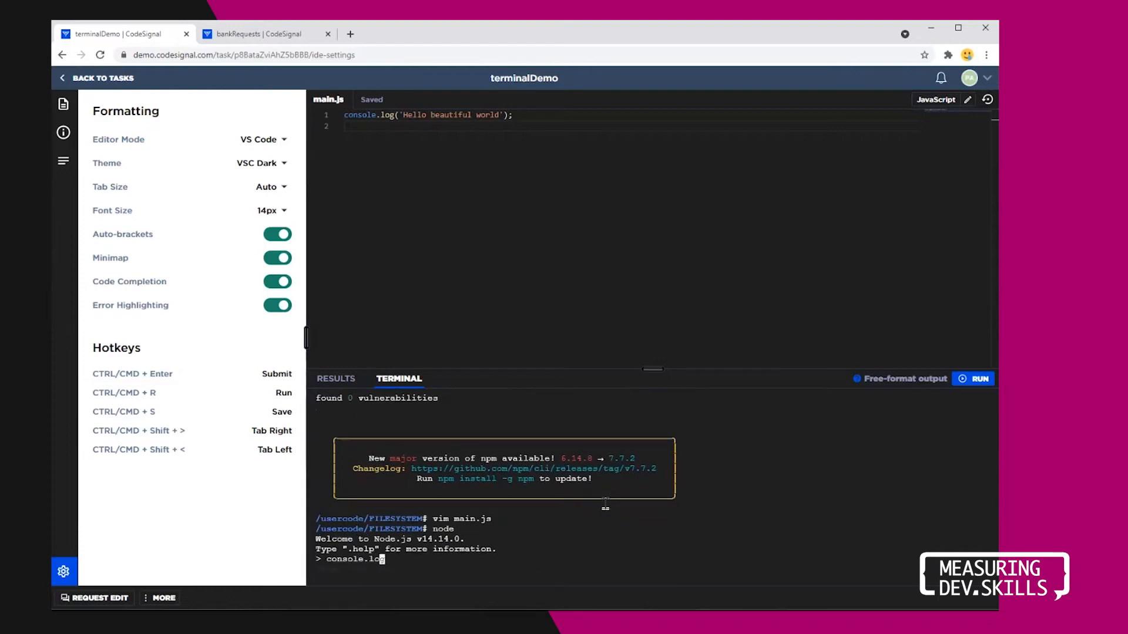
pyautogui.write('(3 + 5);')
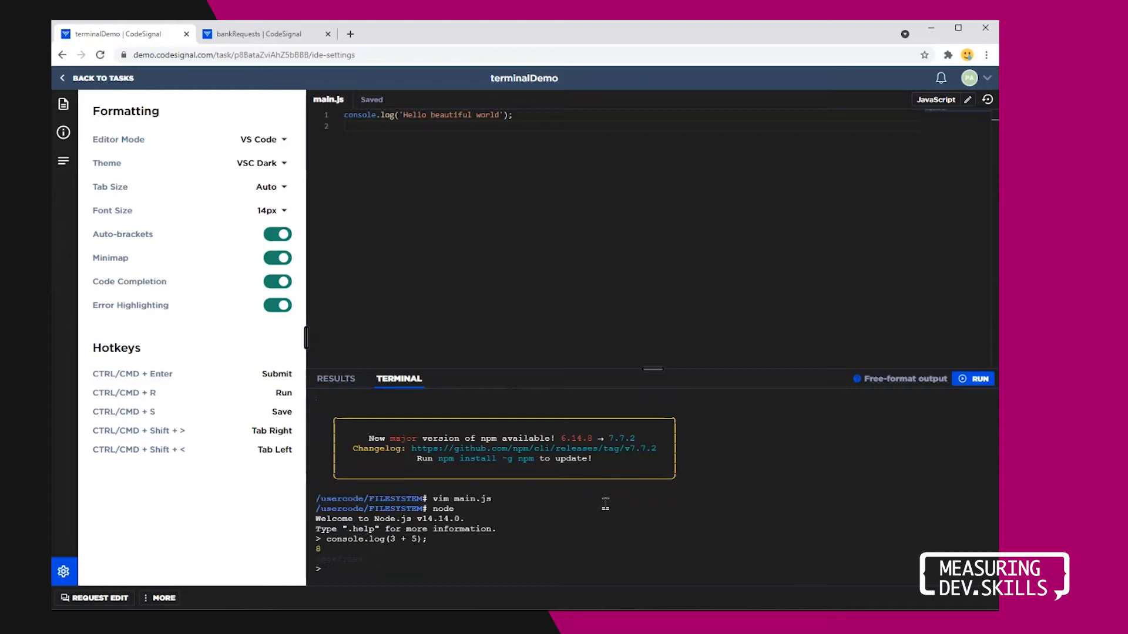
pyautogui.moveTo(401, 586)
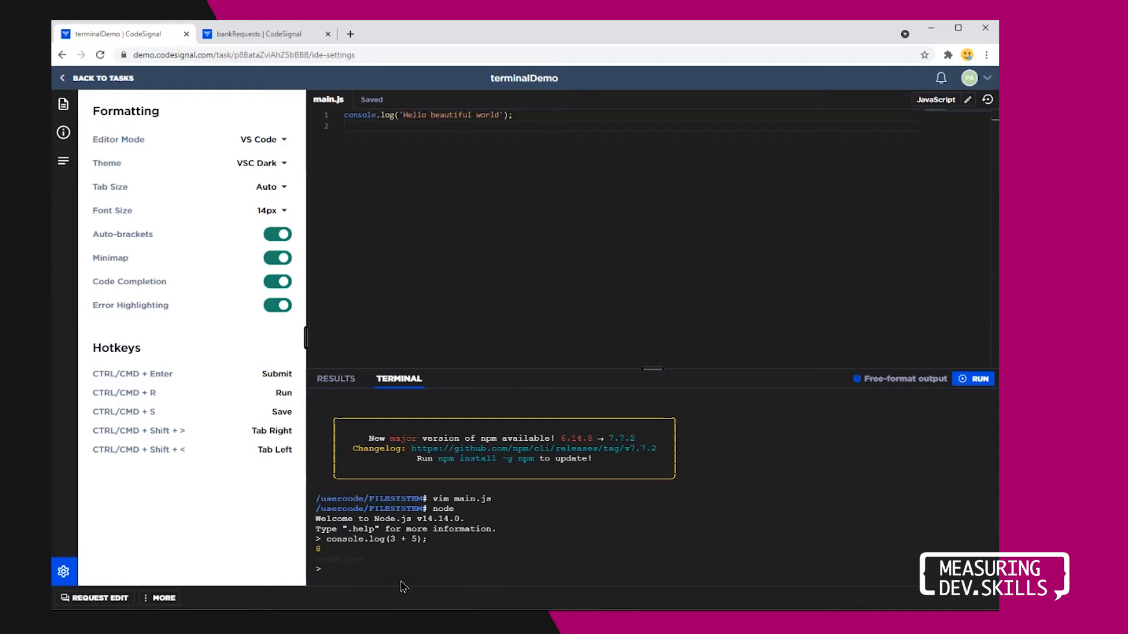